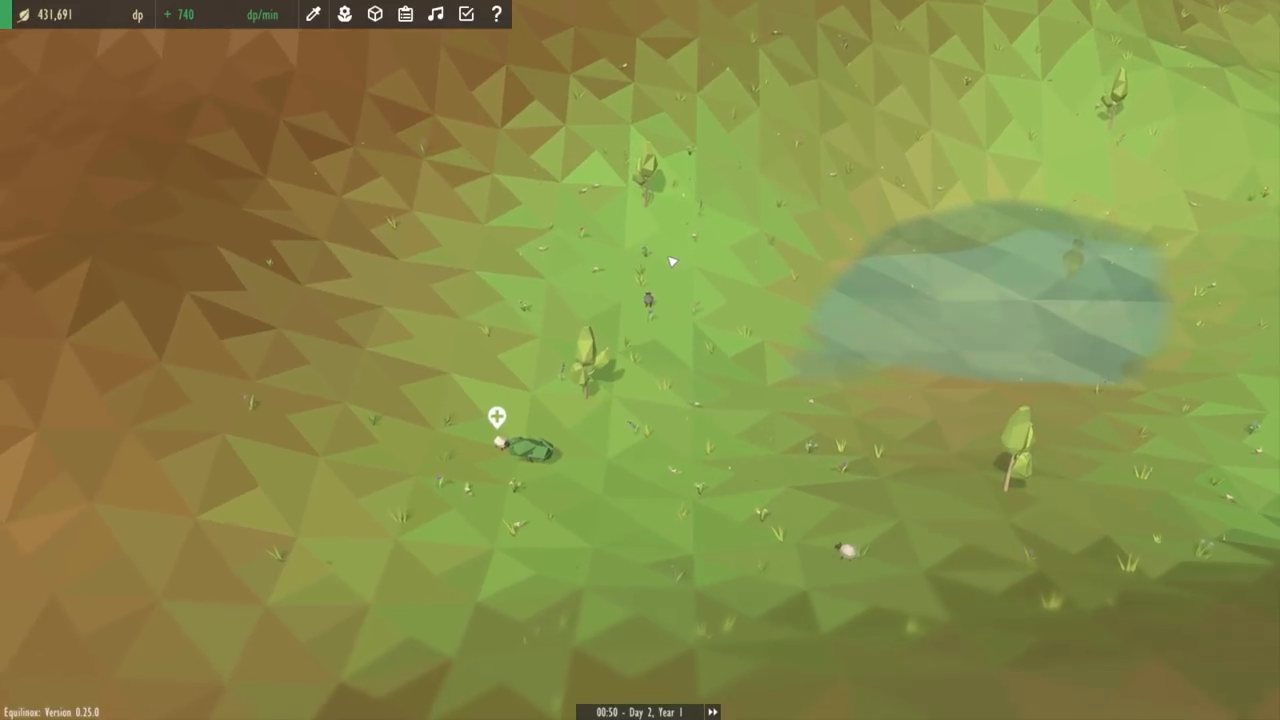
# Step: Bring up the sheep's info pop-up and show its genetic traits
pyautogui.click(524, 450)
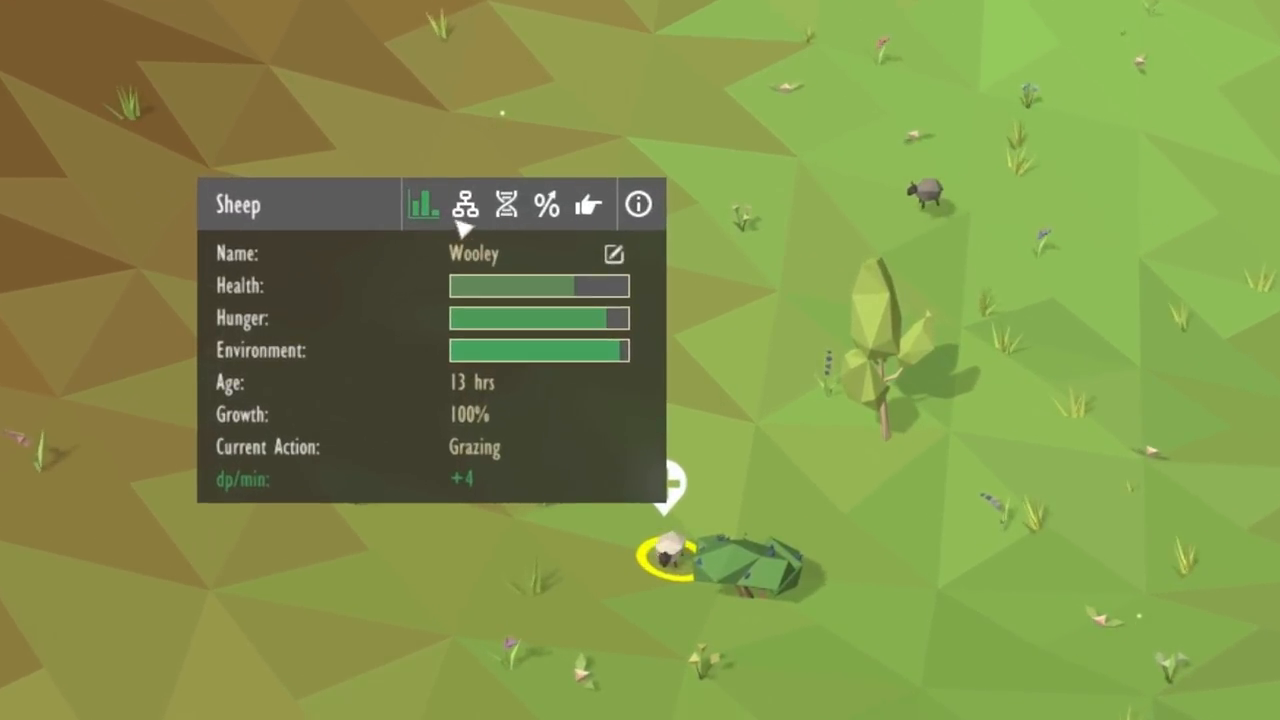
pyautogui.click(504, 204)
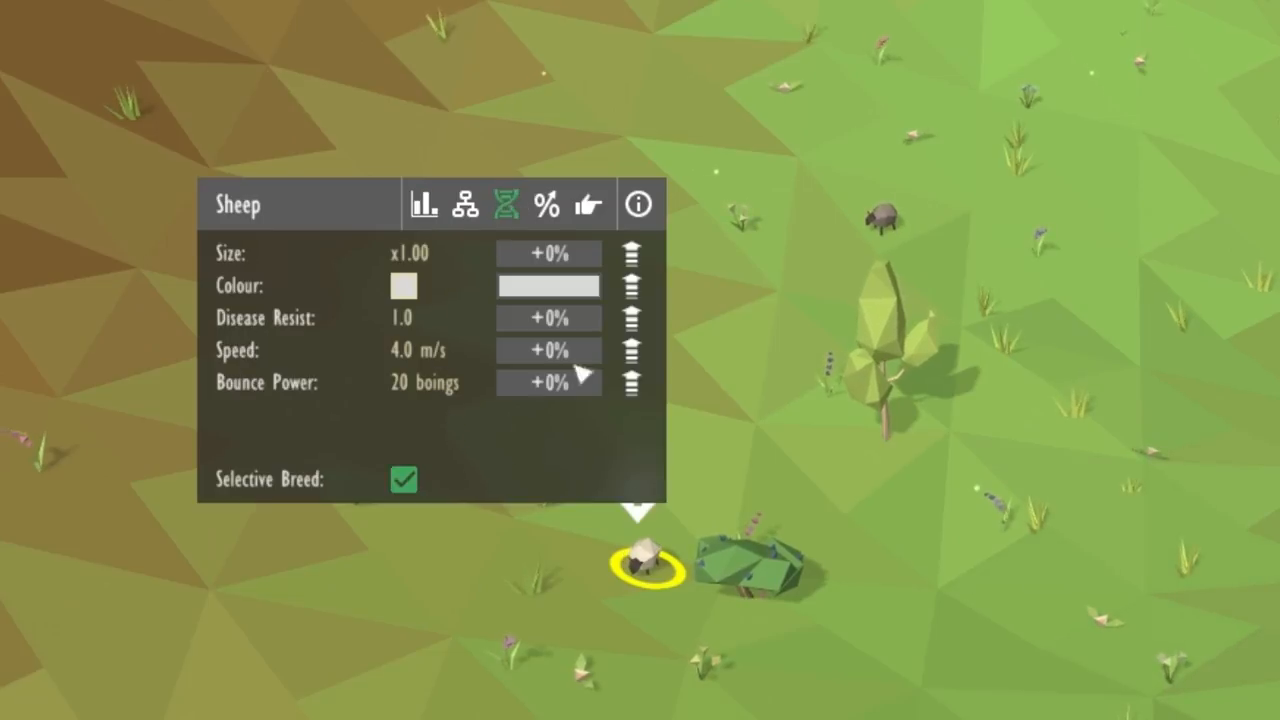
pyautogui.click(548, 252)
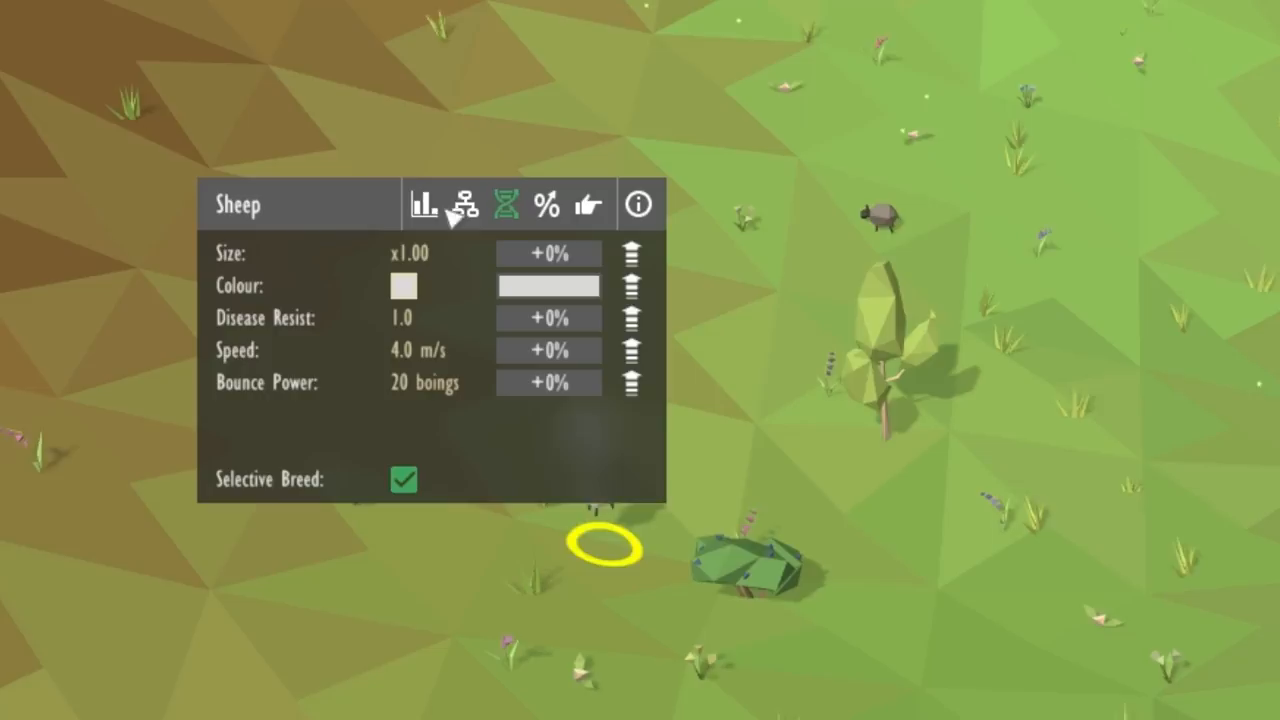
# Step: Bring up the blueberry bush's info pop-up and show its traits
pyautogui.click(424, 204)
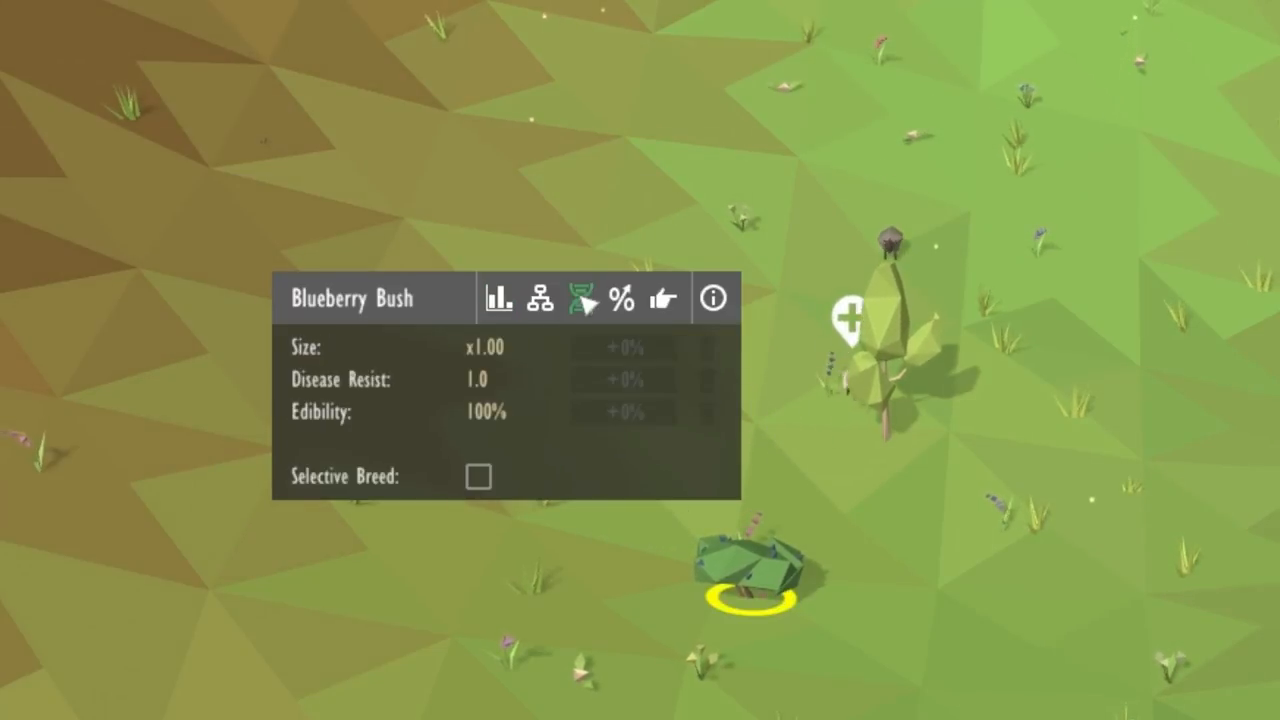
pyautogui.click(620, 296)
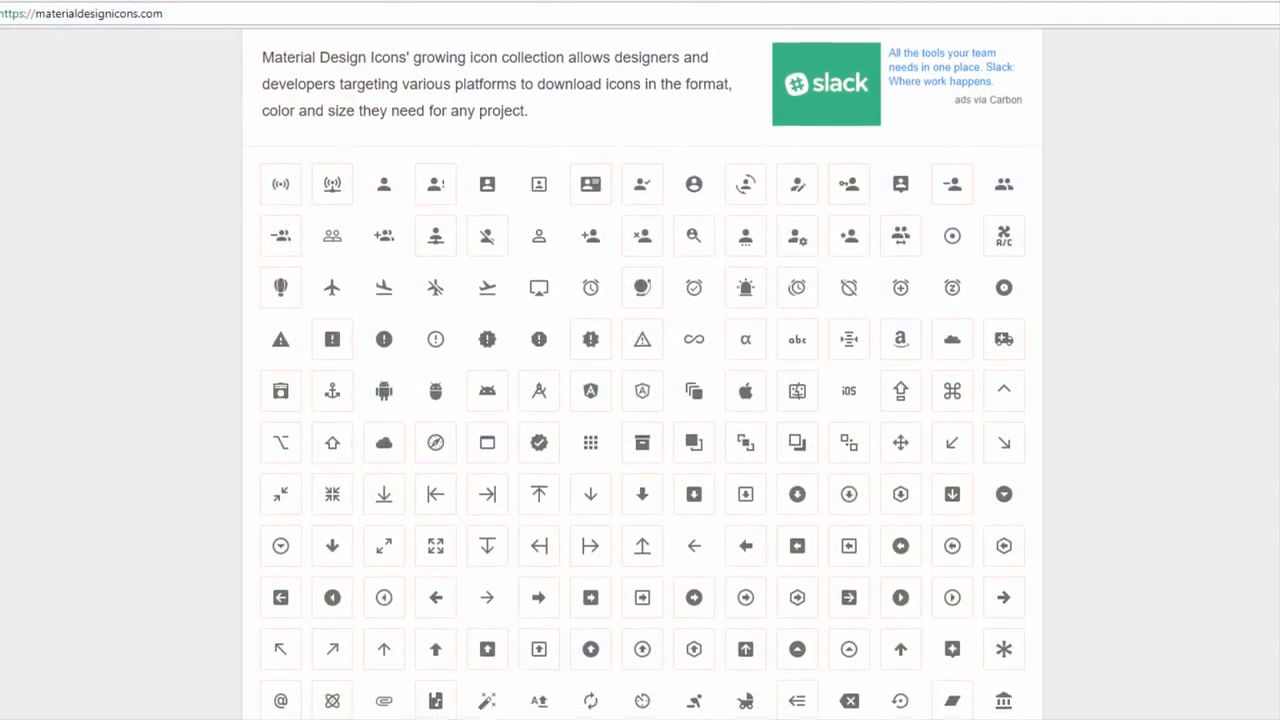
pyautogui.scroll(-3)
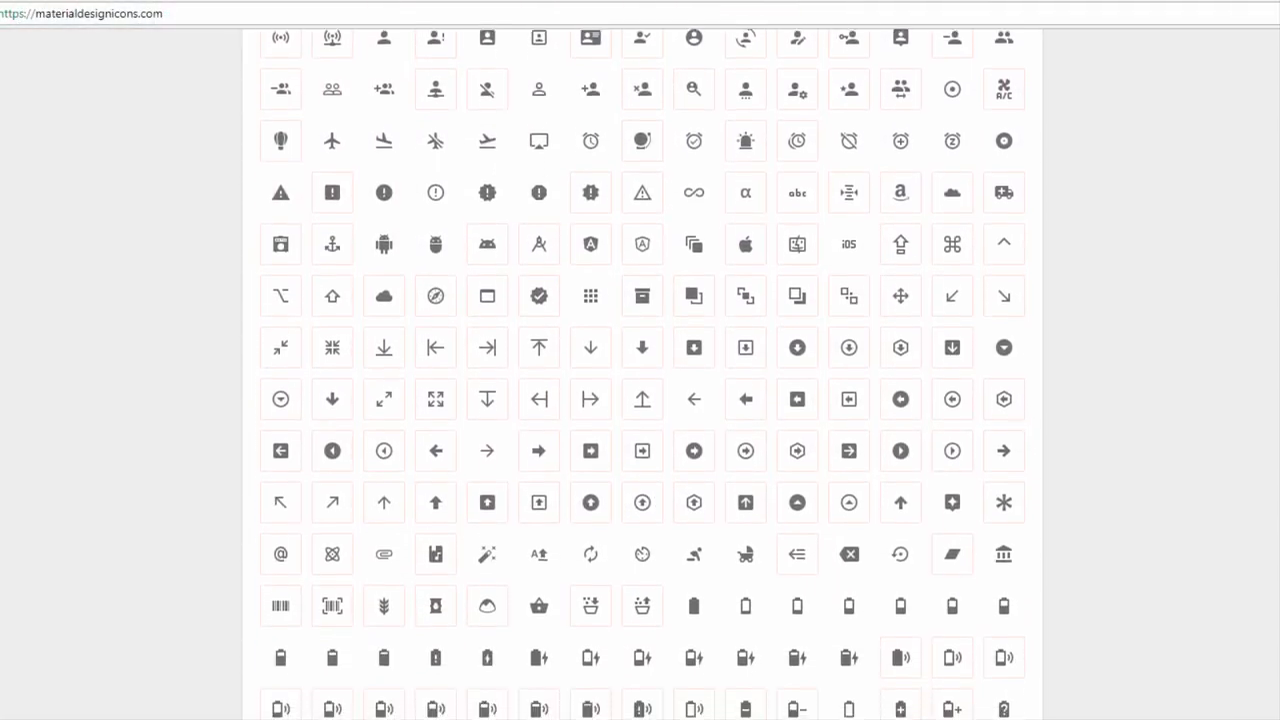
pyautogui.scroll(-3)
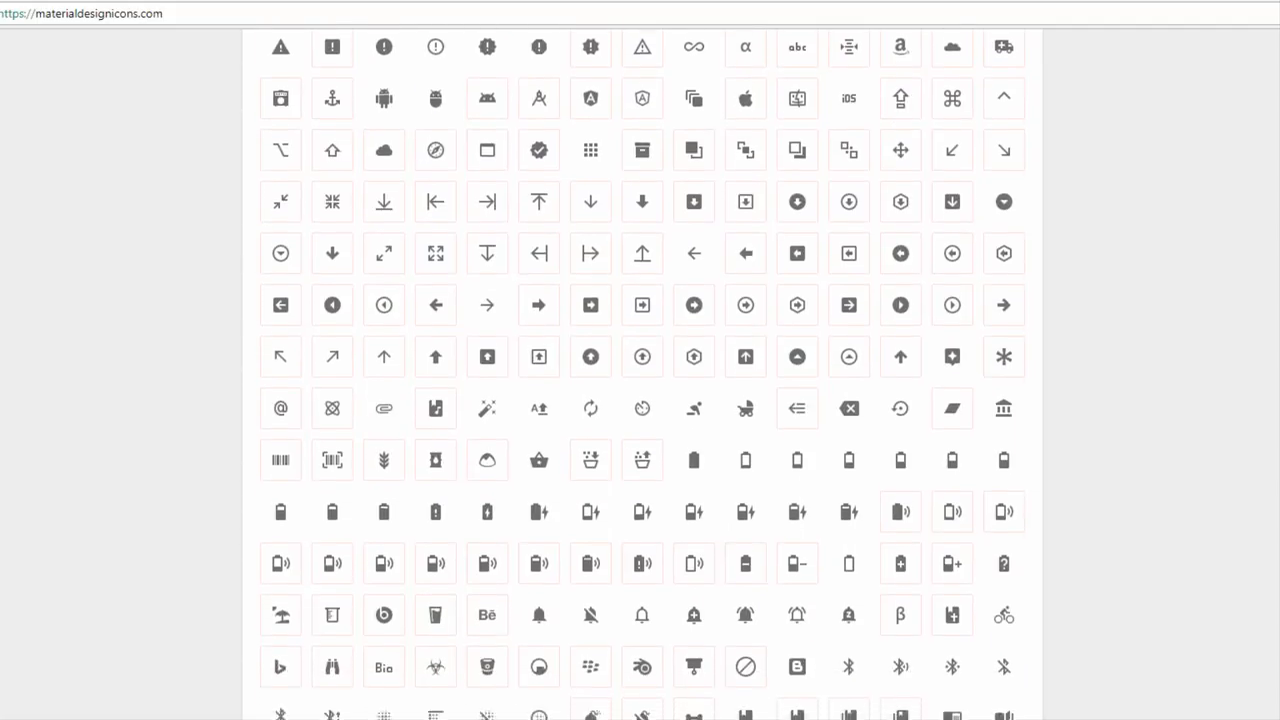
pyautogui.scroll(-3)
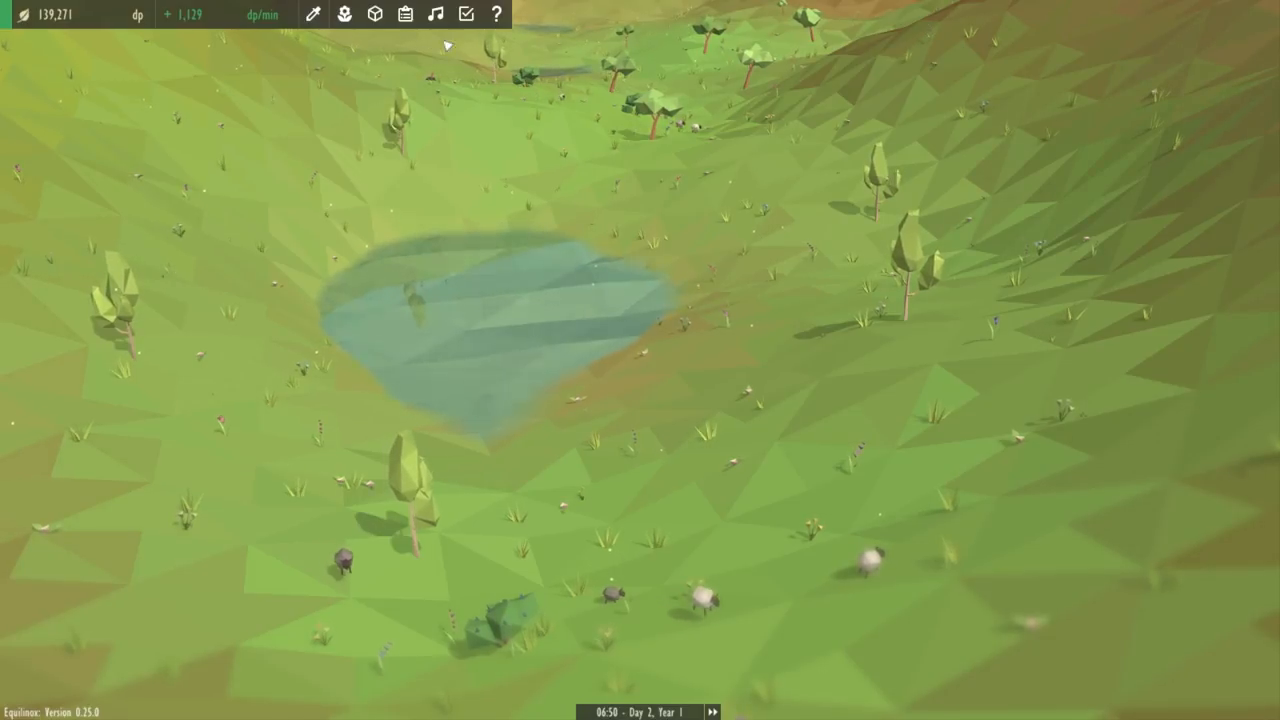
pyautogui.click(404, 14)
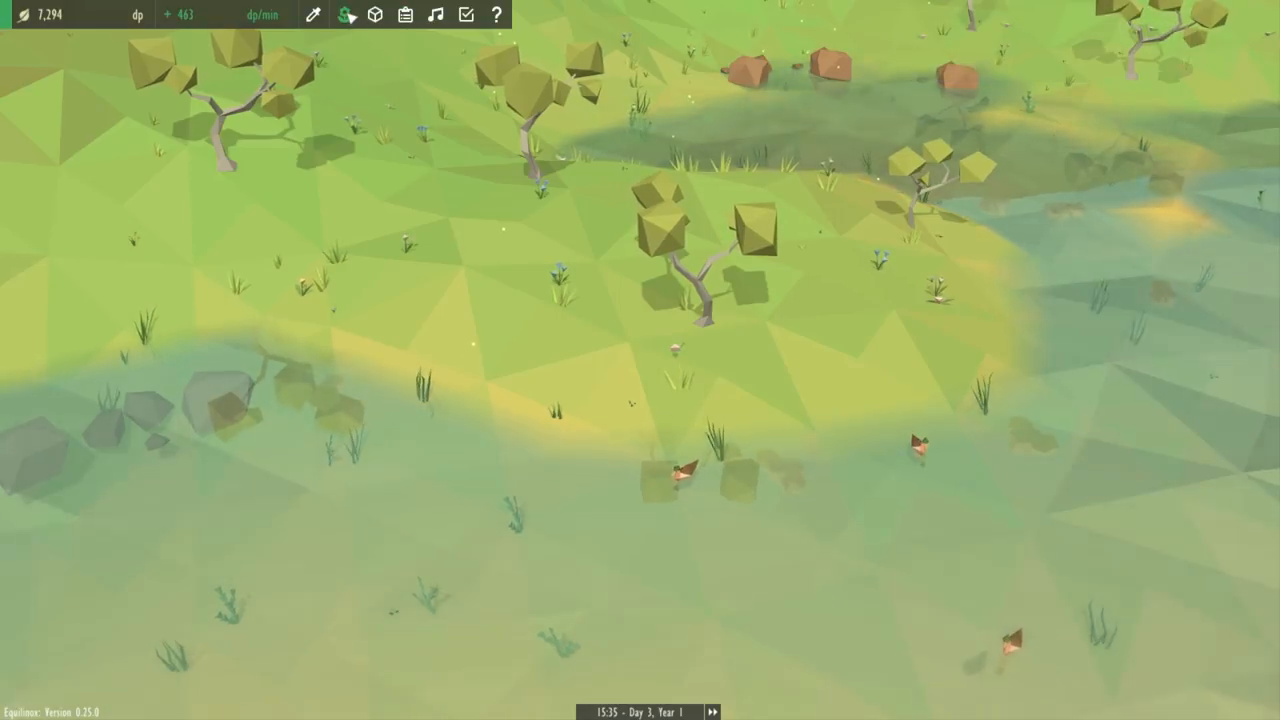
# Step: Show the discovered-species panel, then swap it for the tasks panel
pyautogui.click(344, 14)
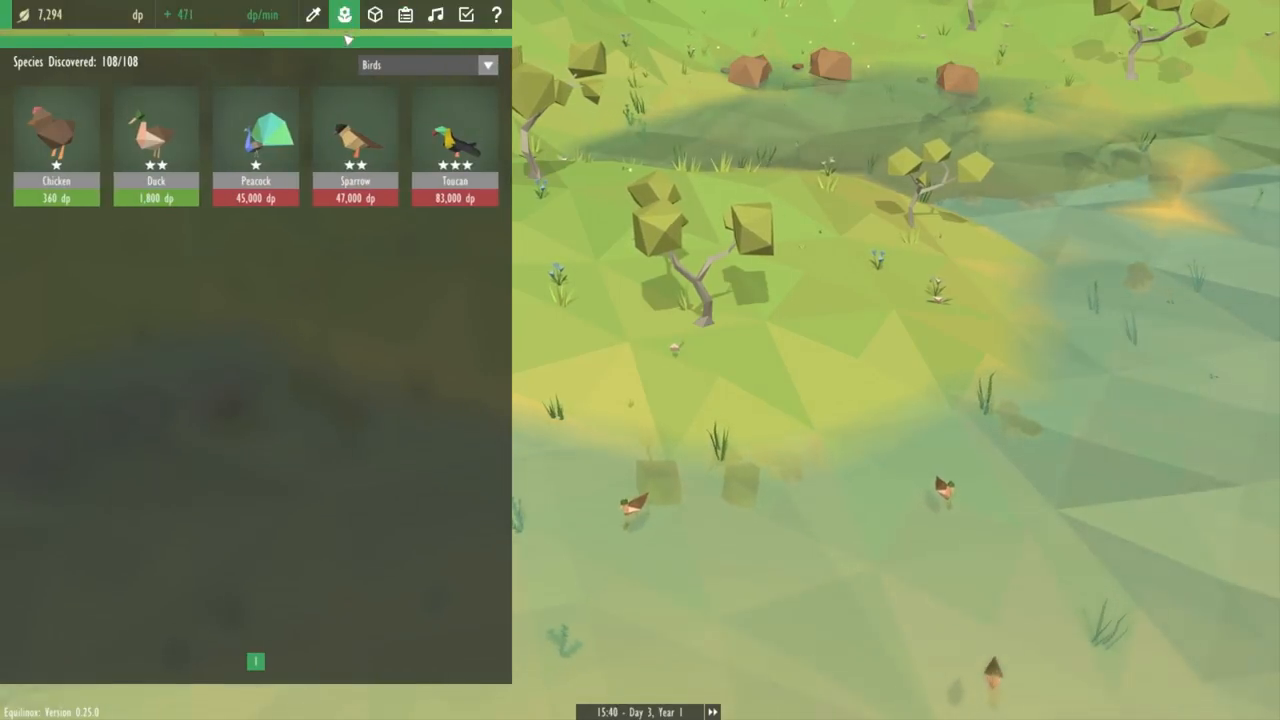
pyautogui.click(404, 14)
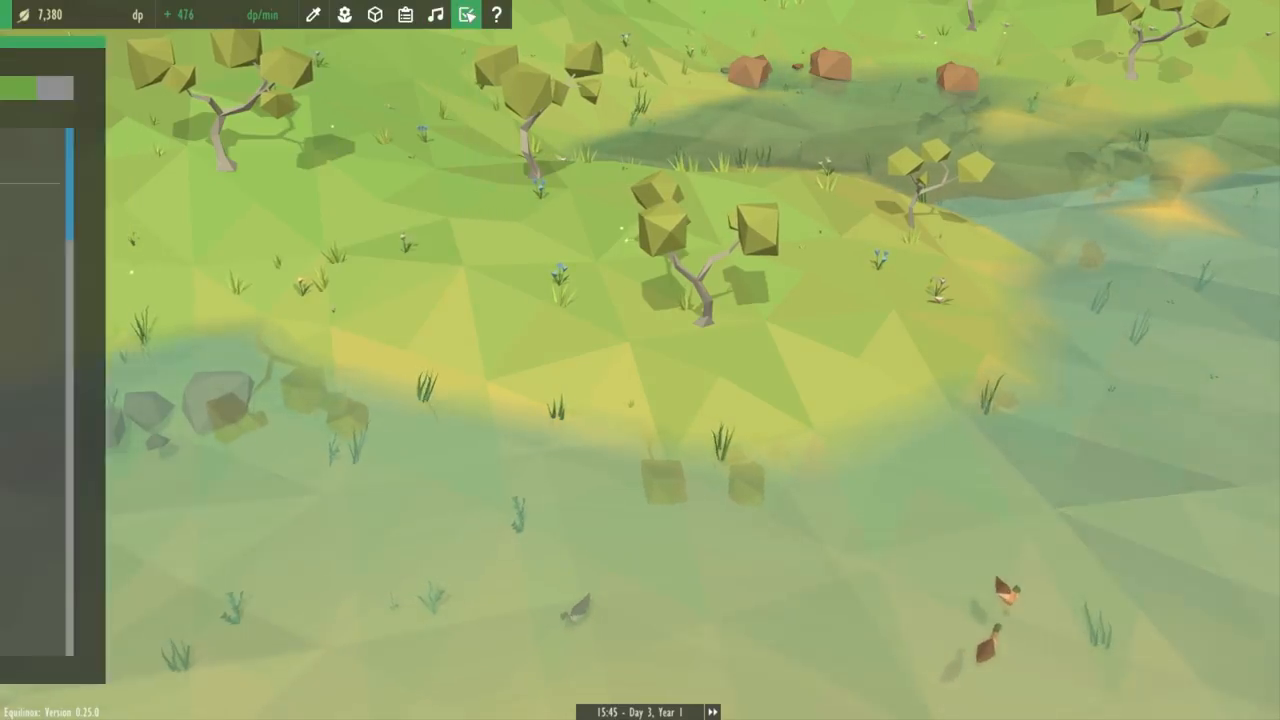
pyautogui.click(404, 14)
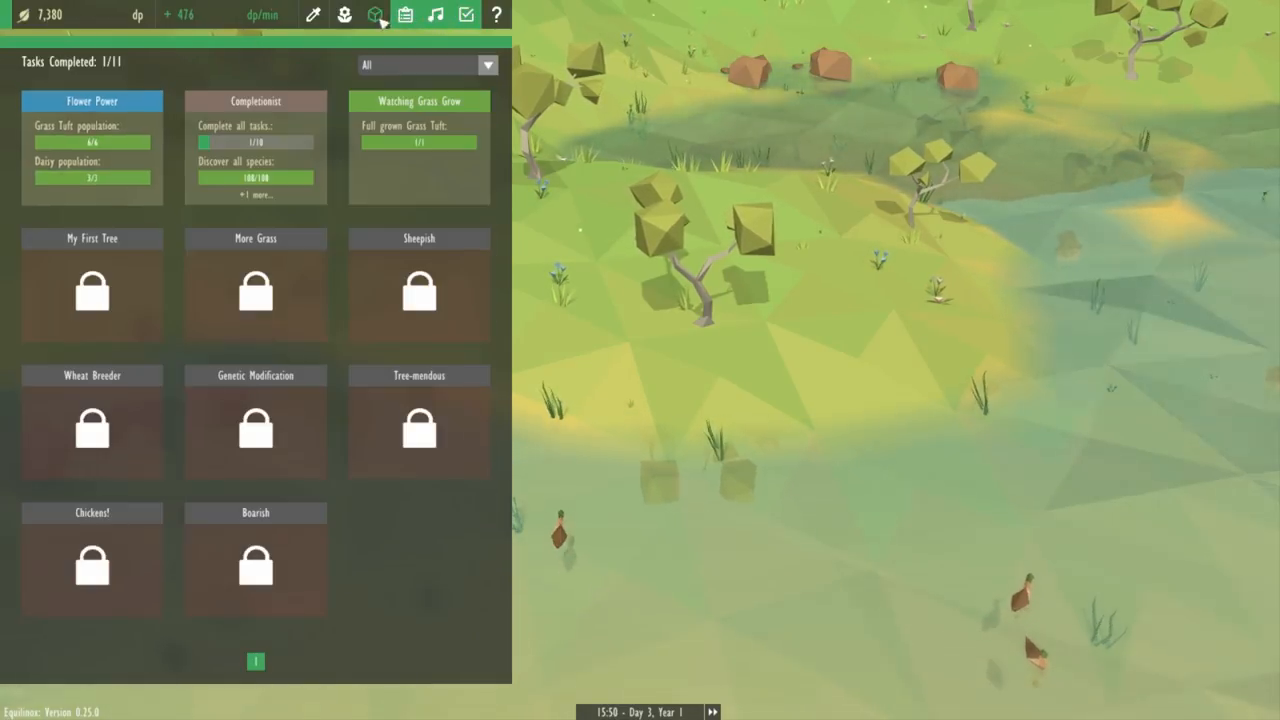
pyautogui.click(376, 14)
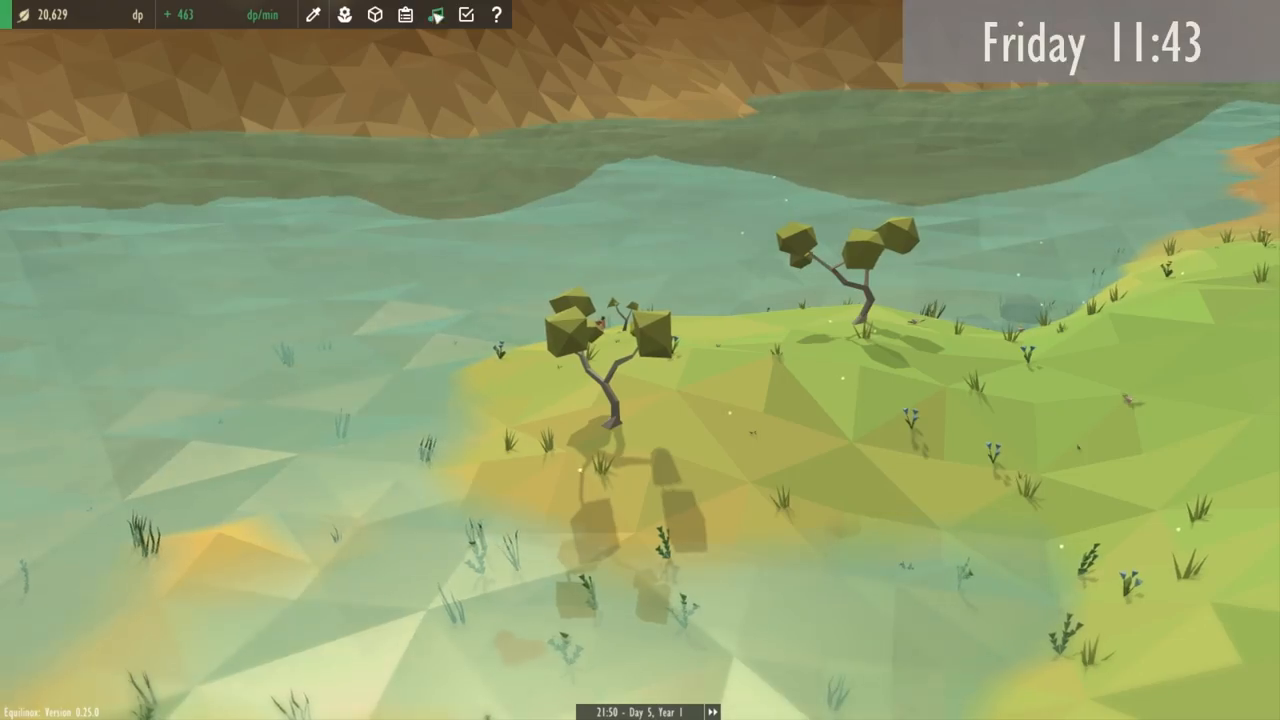
# Step: Show the discovered species and view the elm tree's breeding guide
pyautogui.click(404, 14)
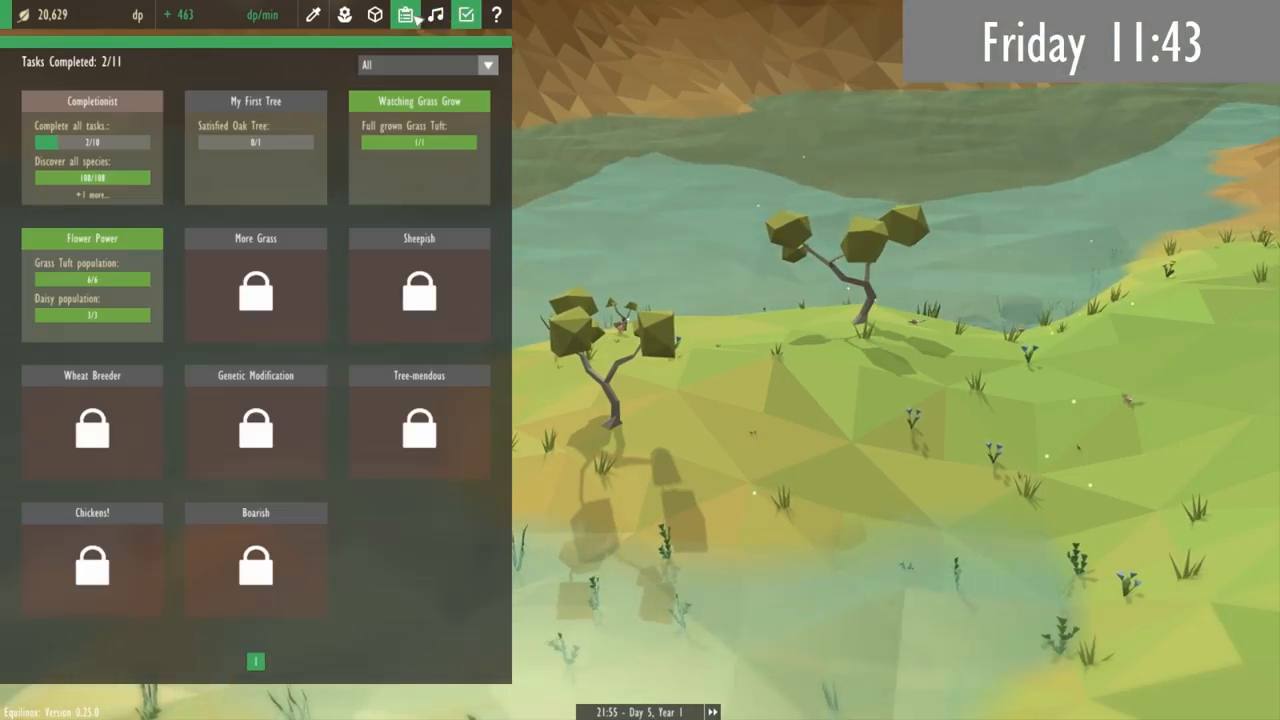
pyautogui.click(344, 14)
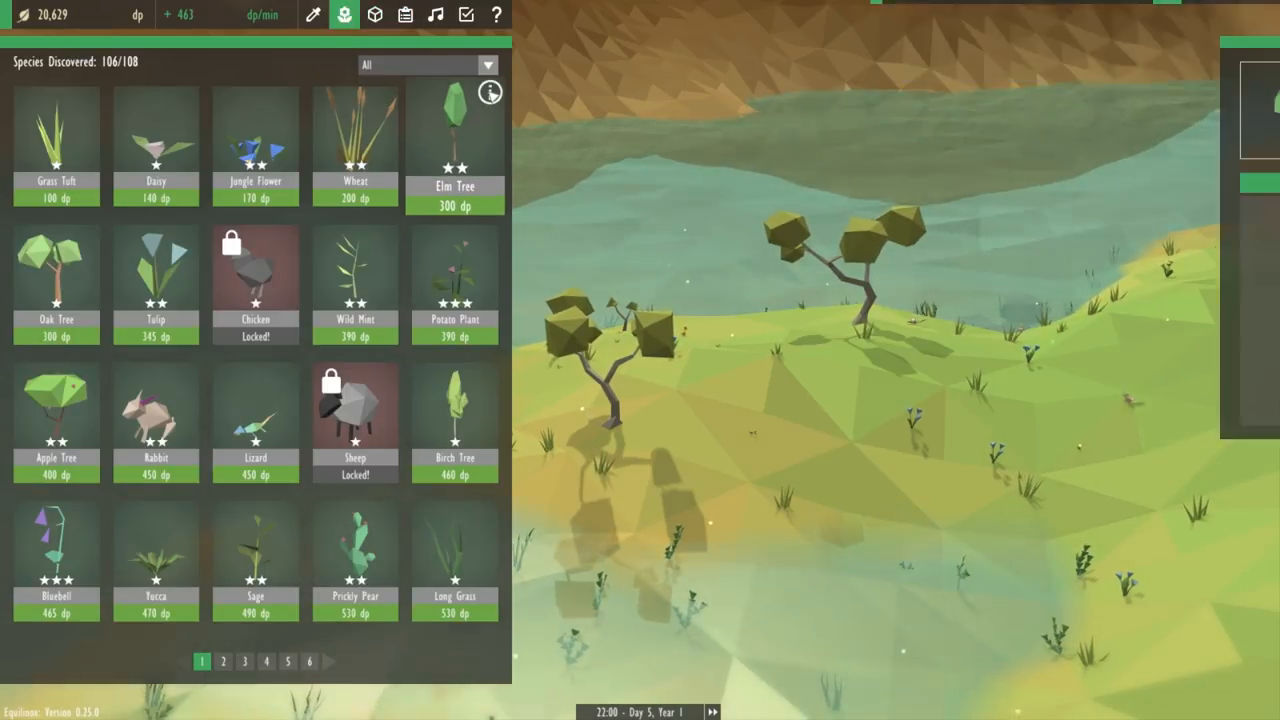
pyautogui.click(456, 130)
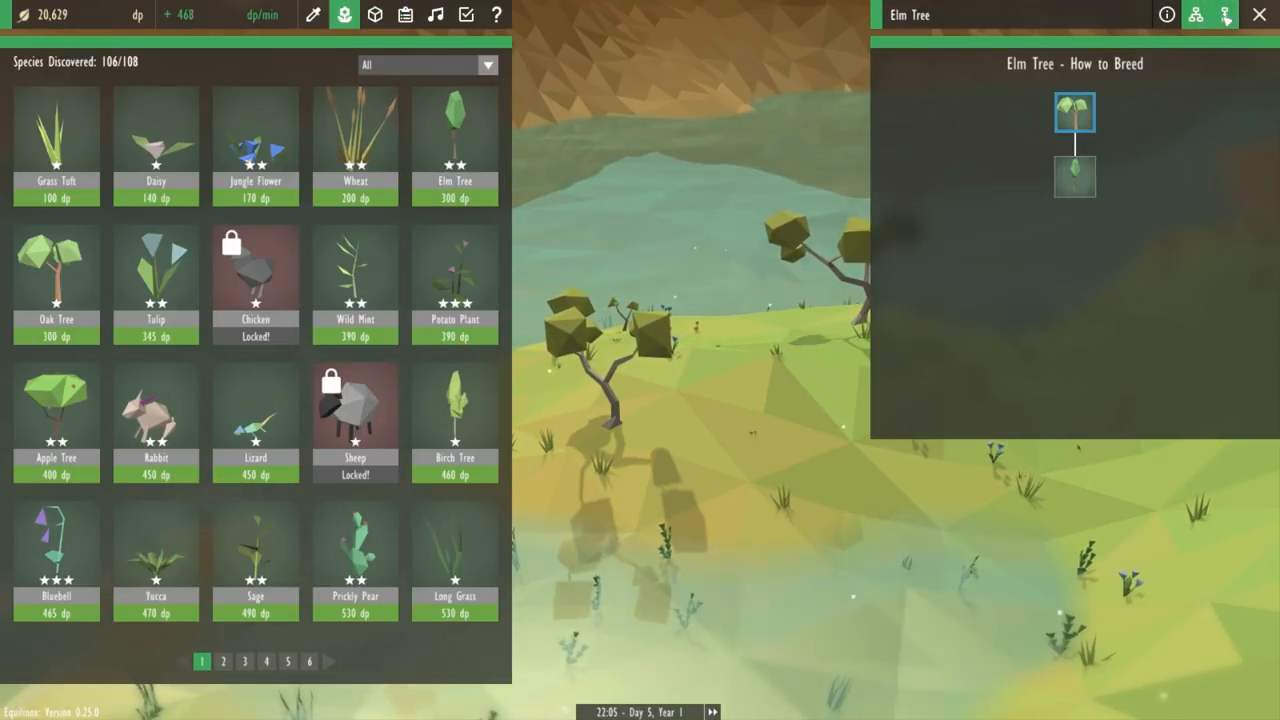
pyautogui.click(1166, 14)
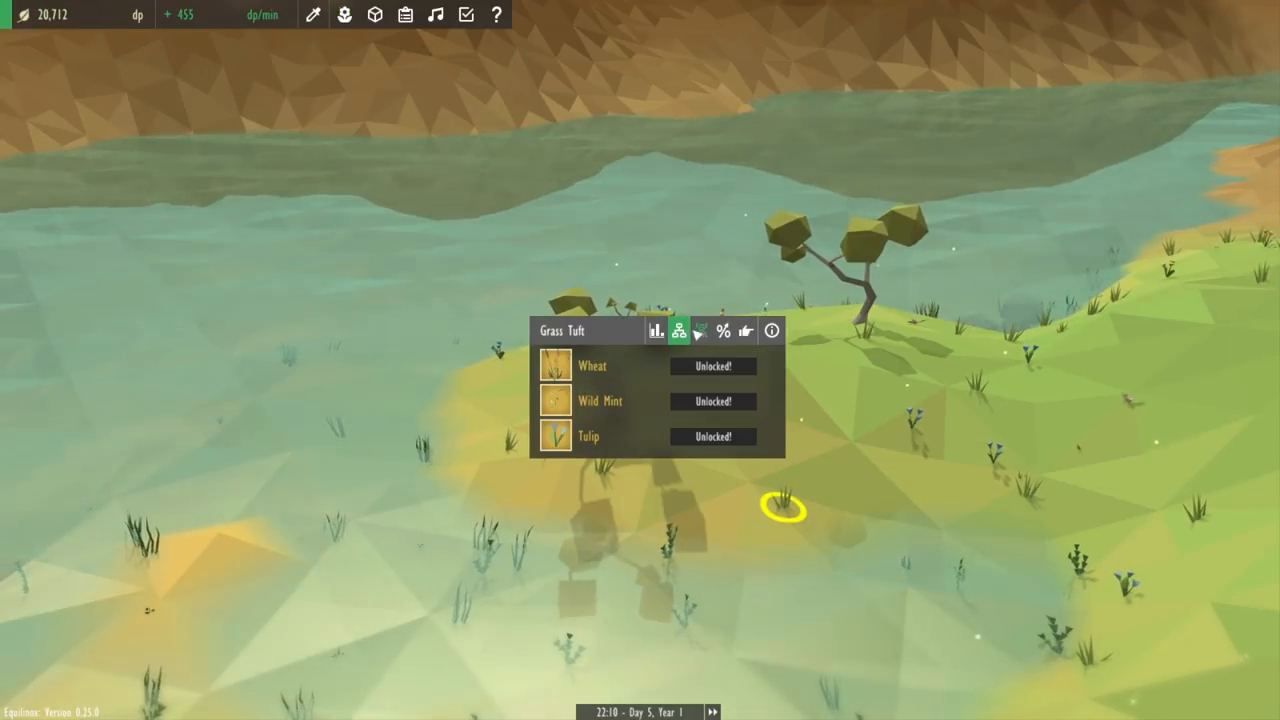
# Step: View the grass tuft's buffs and traits, then bring up the discovered species list
pyautogui.click(722, 330)
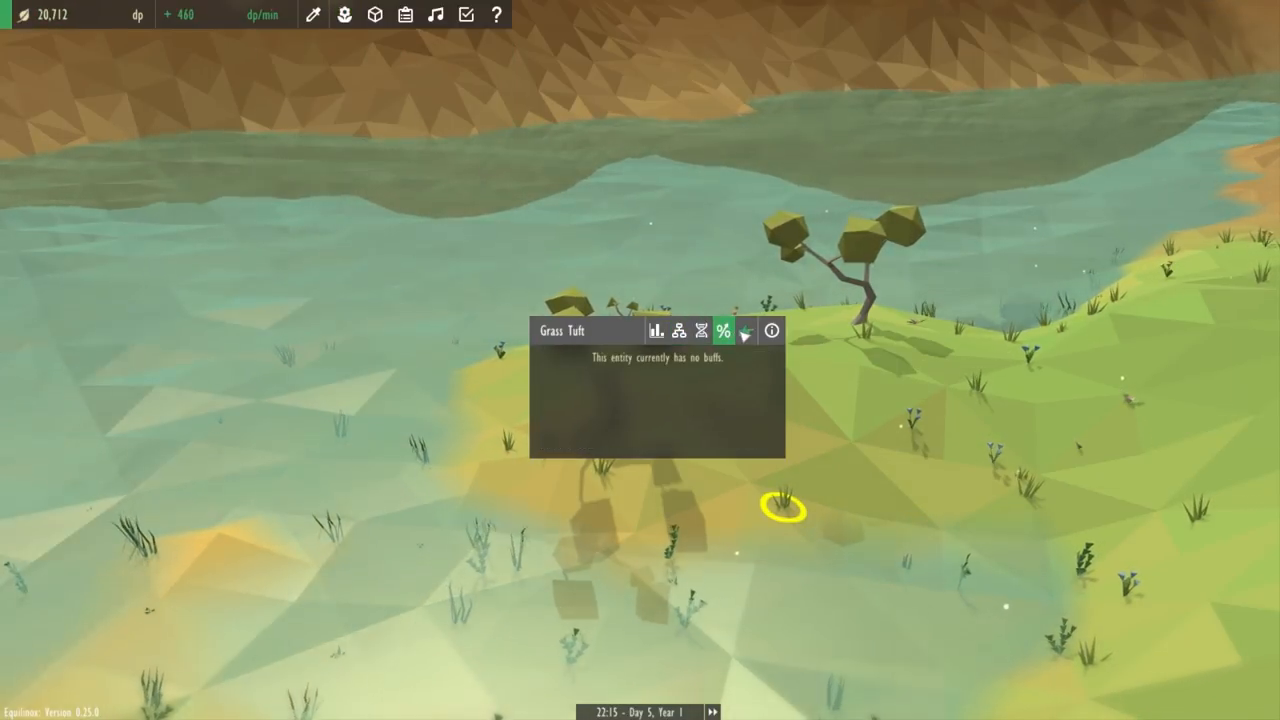
pyautogui.click(700, 332)
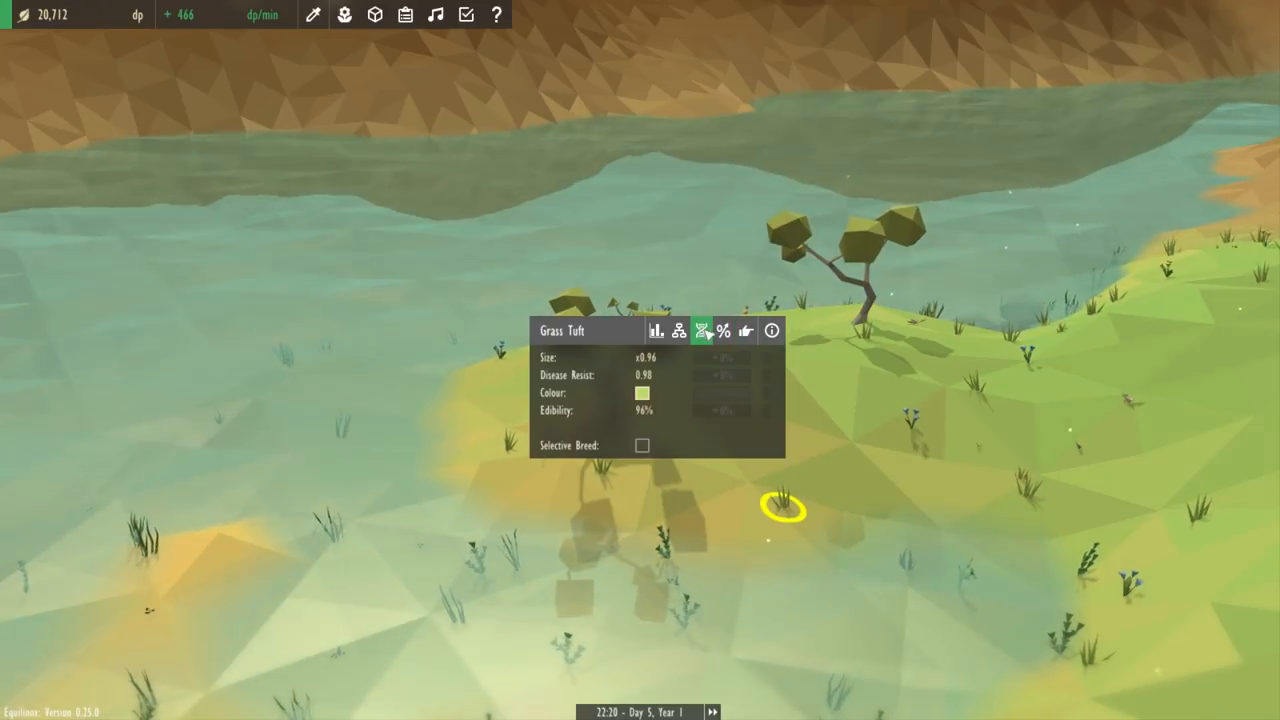
pyautogui.click(772, 330)
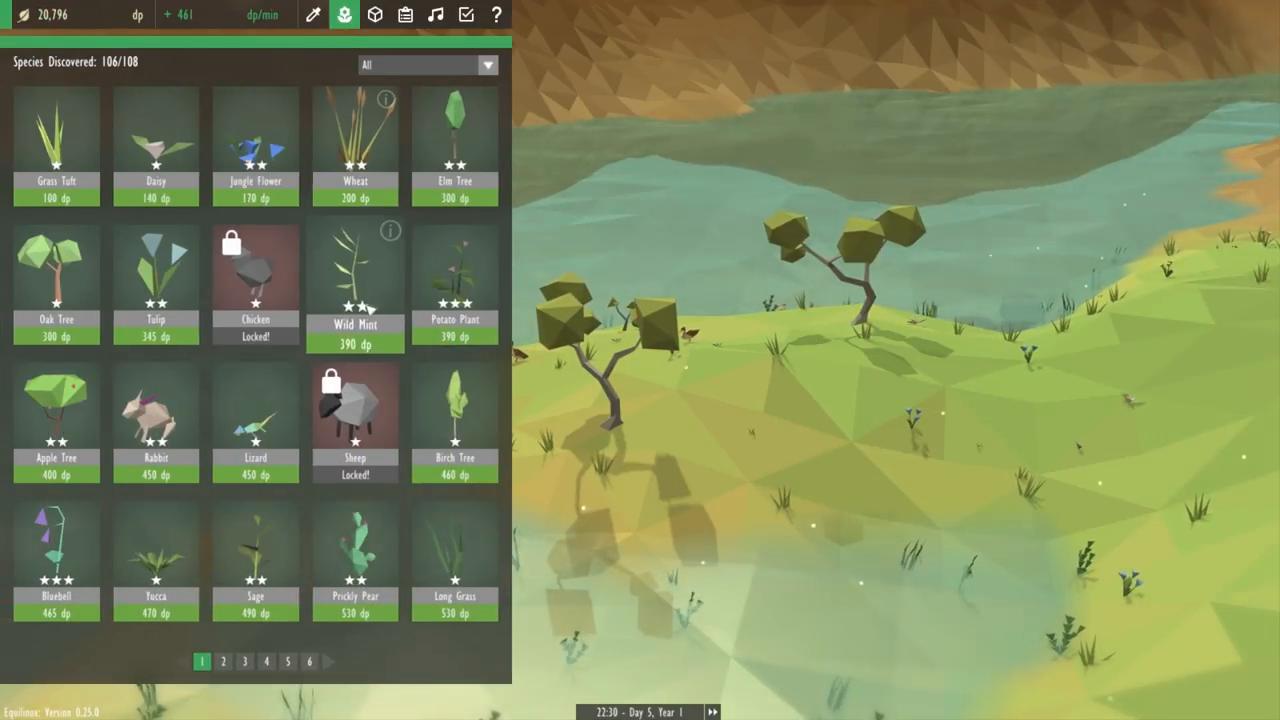
pyautogui.click(244, 660)
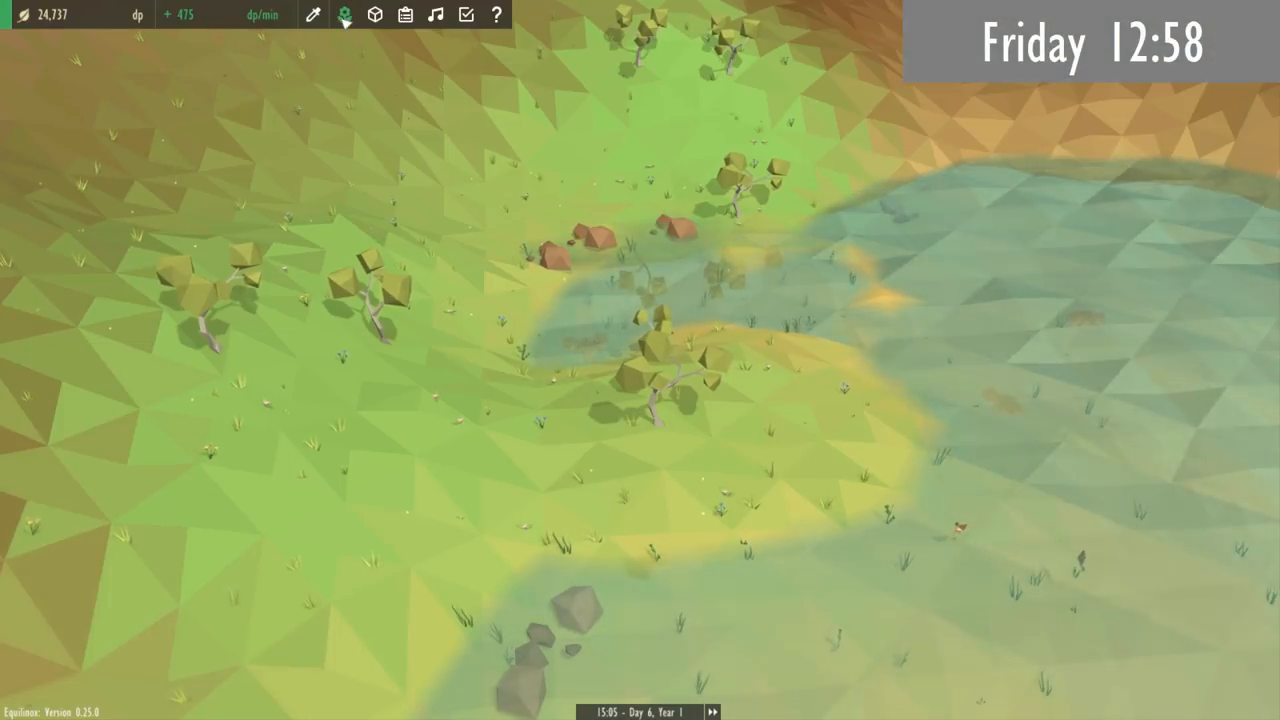
pyautogui.moveTo(374, 14)
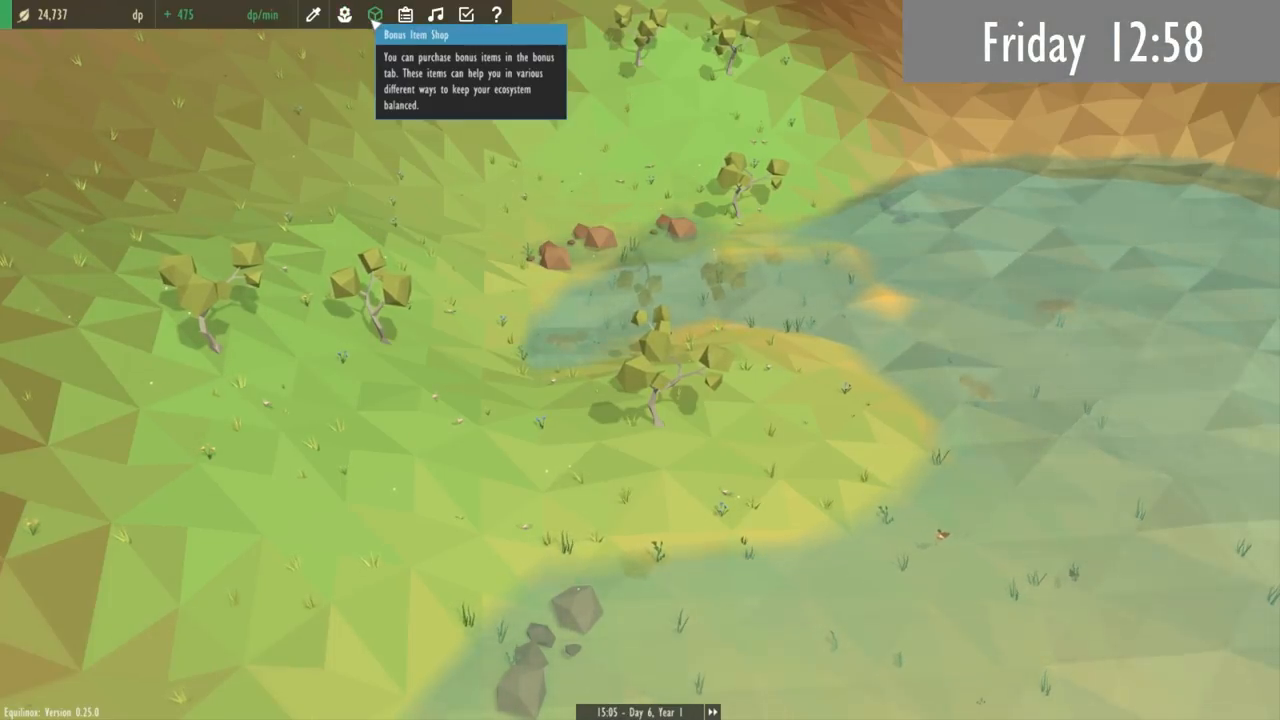
# Step: Show a wobbly tree's health and growth details in its info pop-up
pyautogui.click(656, 400)
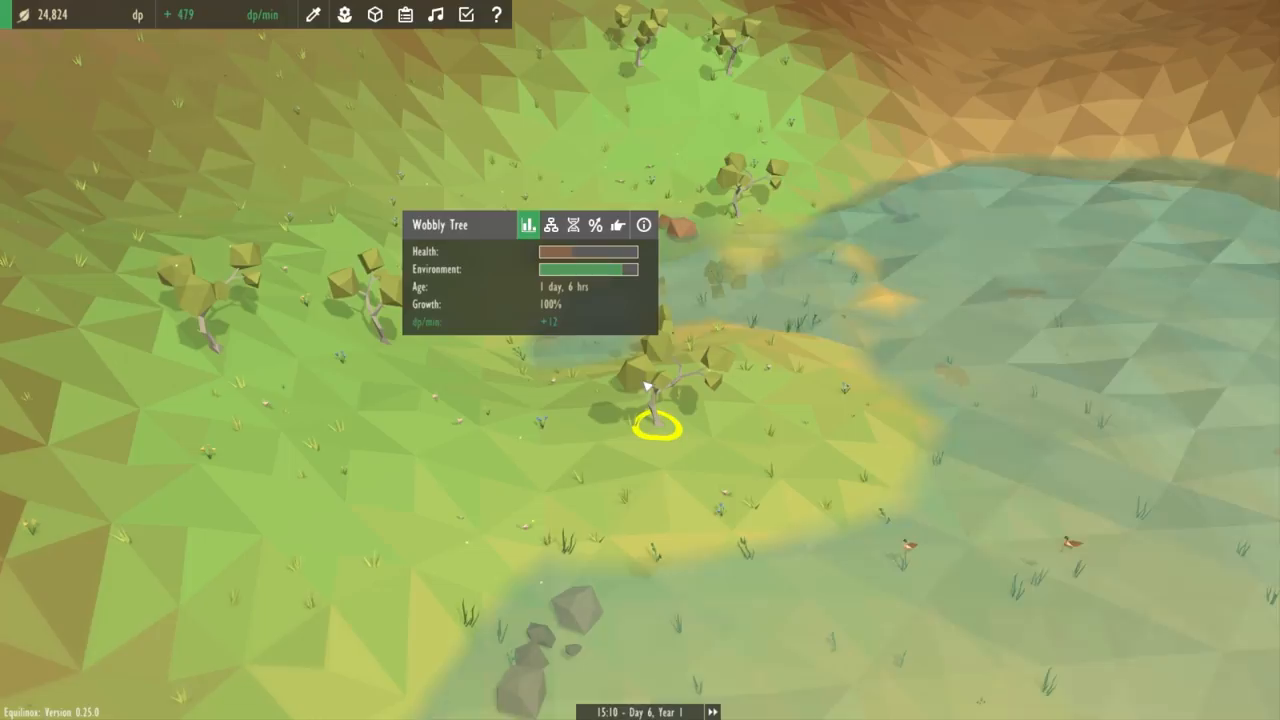
pyautogui.click(572, 224)
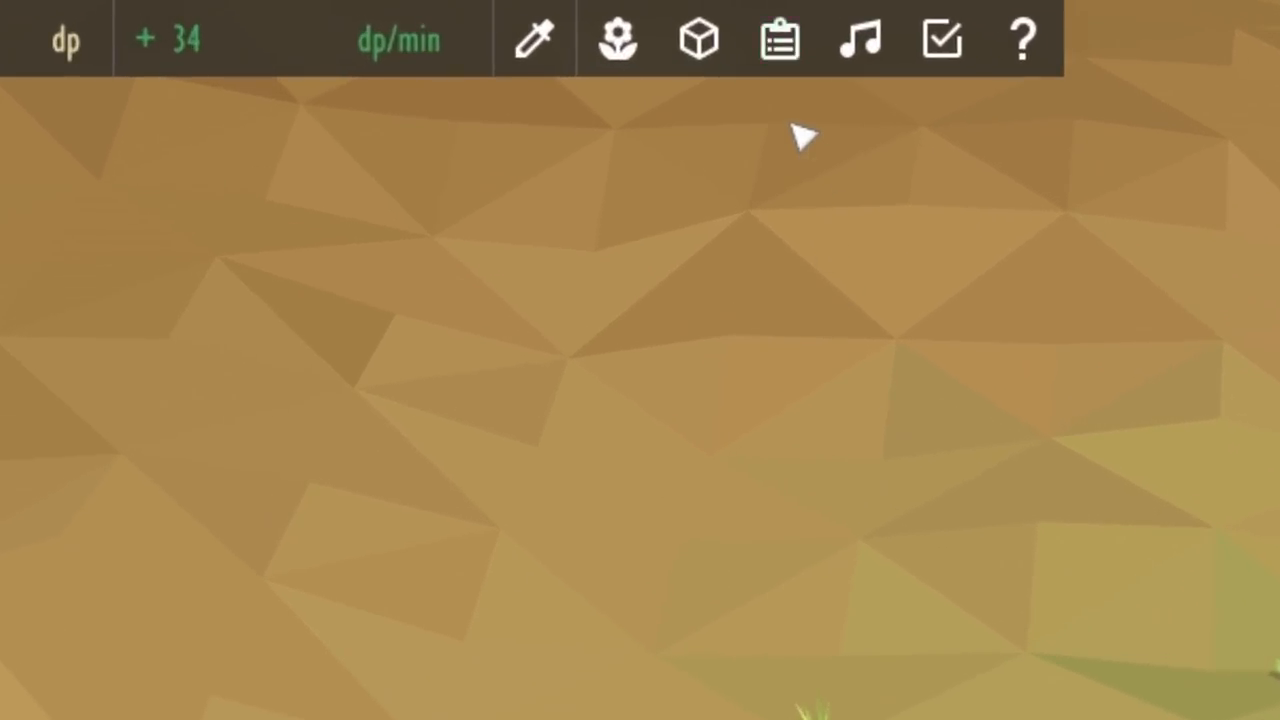
# Step: Claim the My First Tree task rewards and place the unlocked sheep on the grassland
pyautogui.click(780, 40)
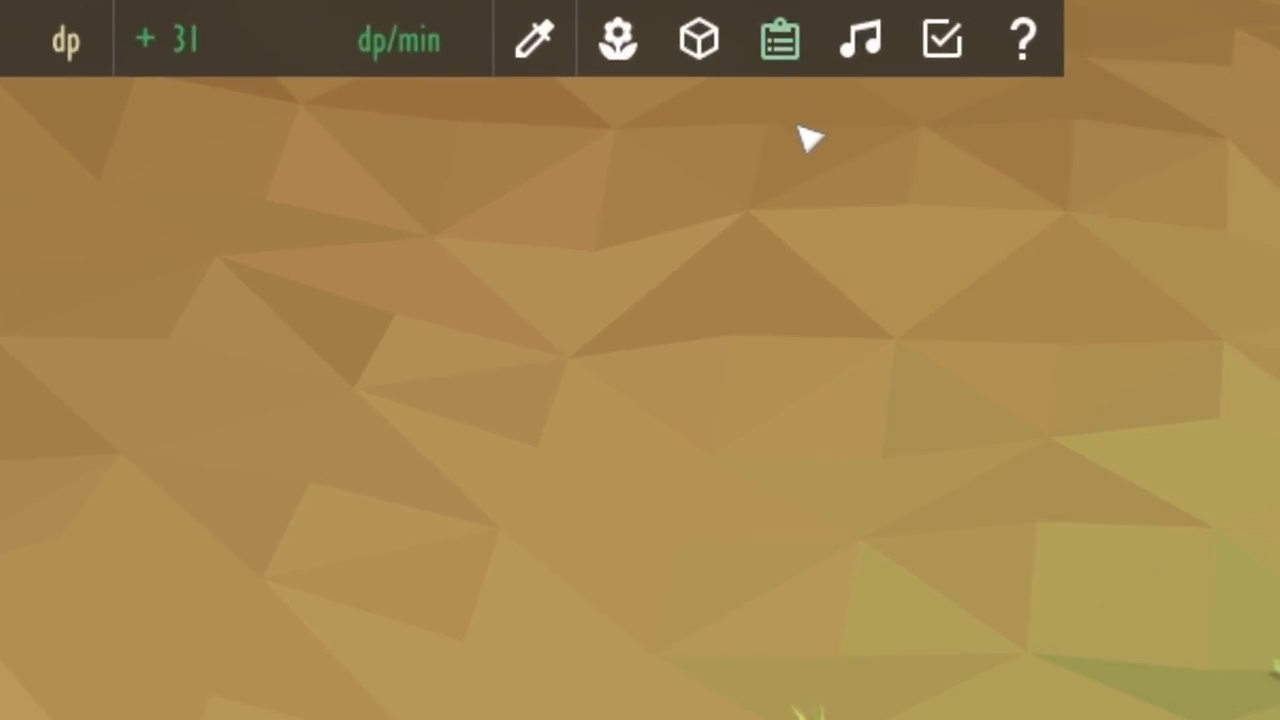
pyautogui.click(780, 40)
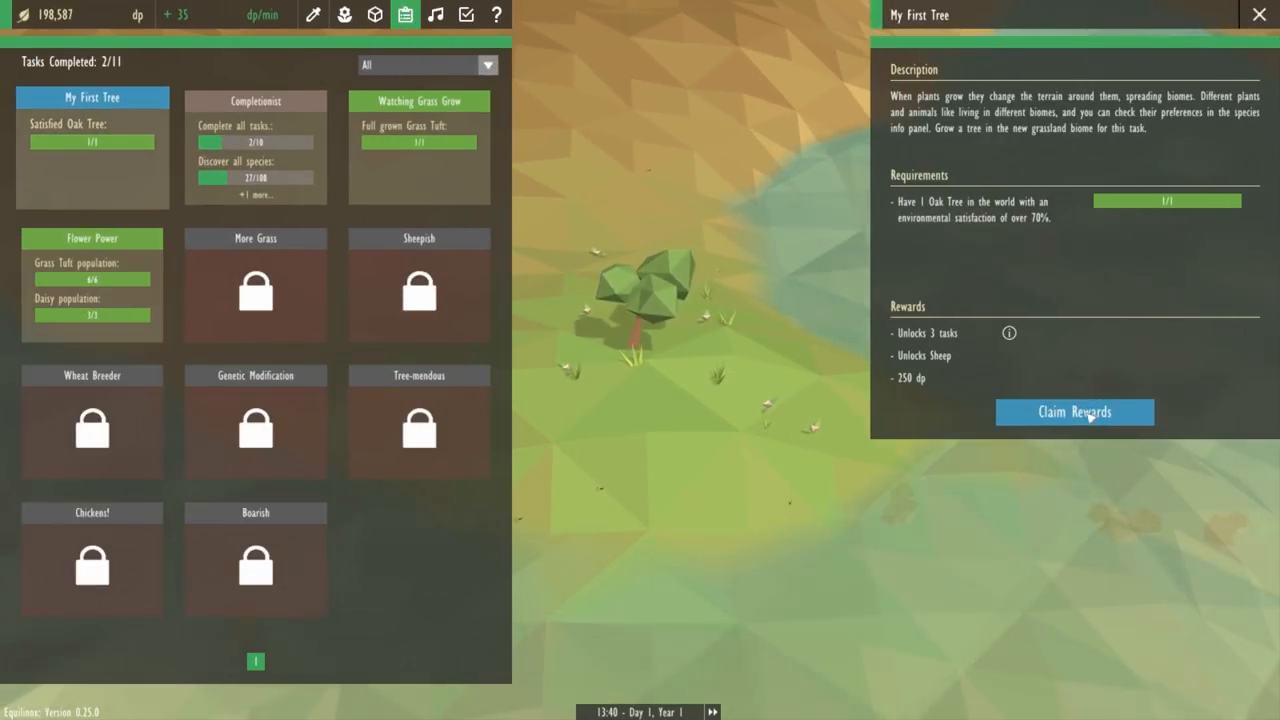
pyautogui.click(1074, 412)
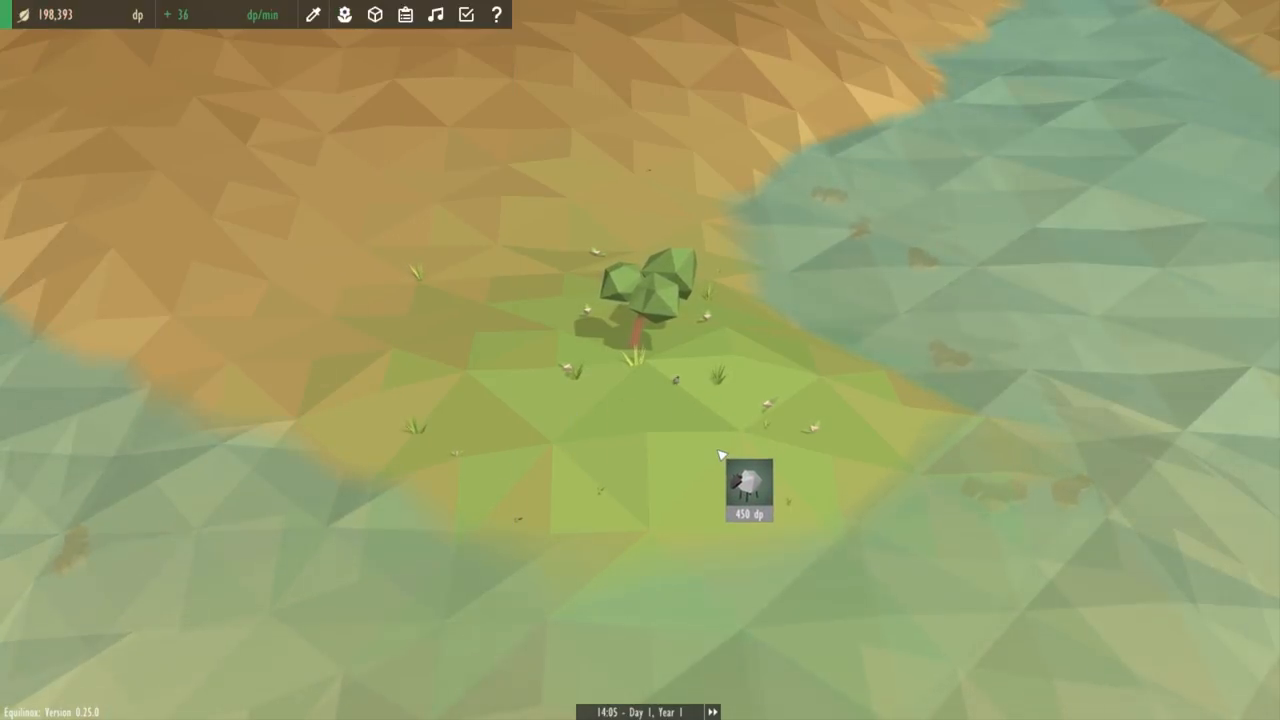
pyautogui.click(344, 14)
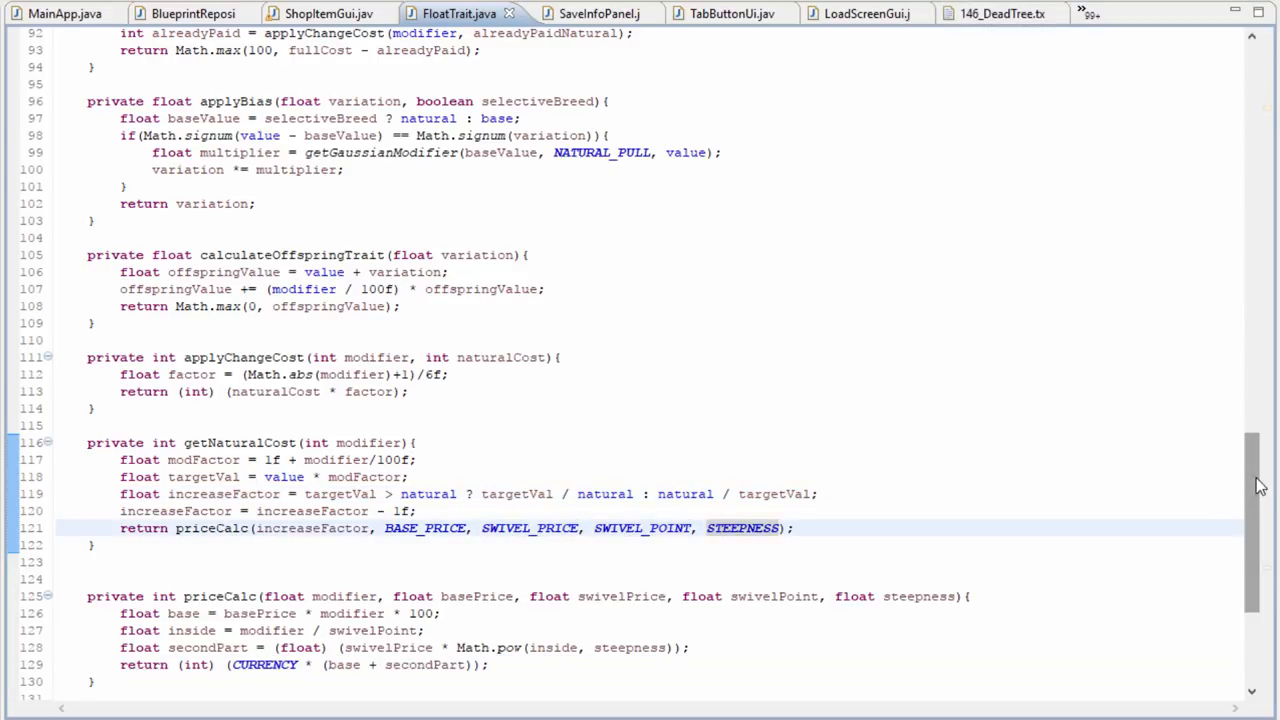
pyautogui.scroll(3)
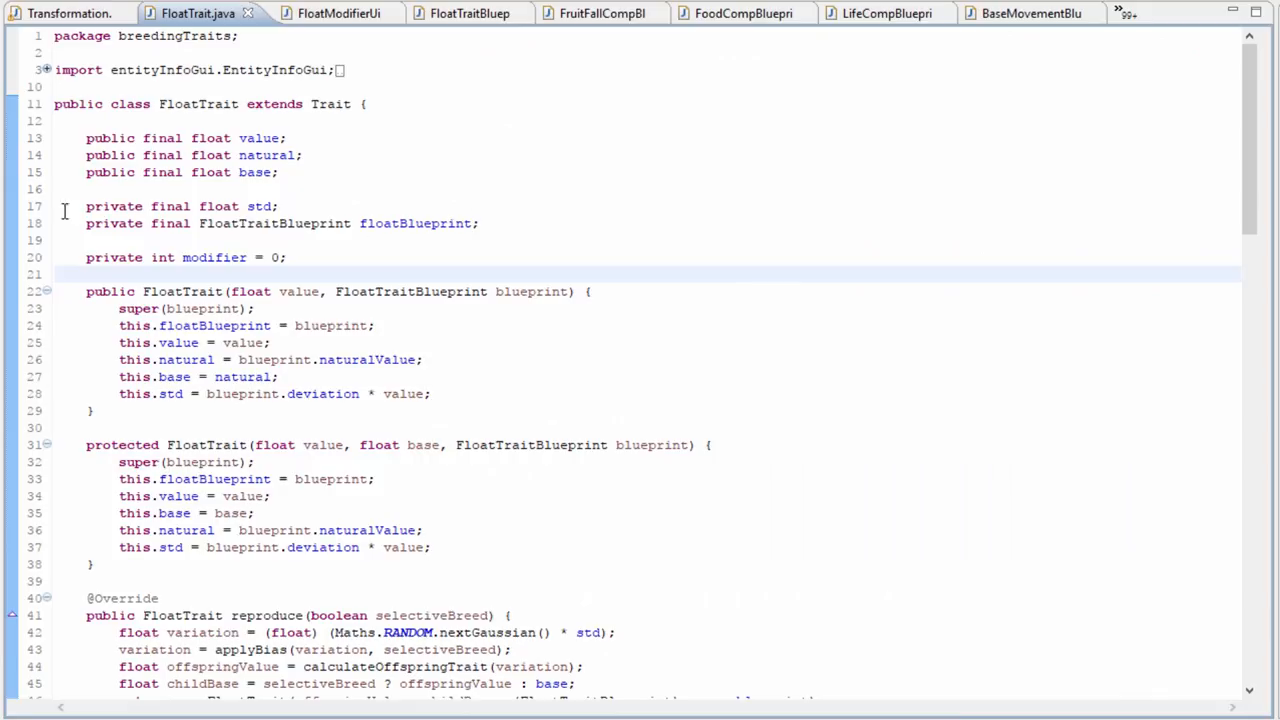
pyautogui.moveTo(348, 104)
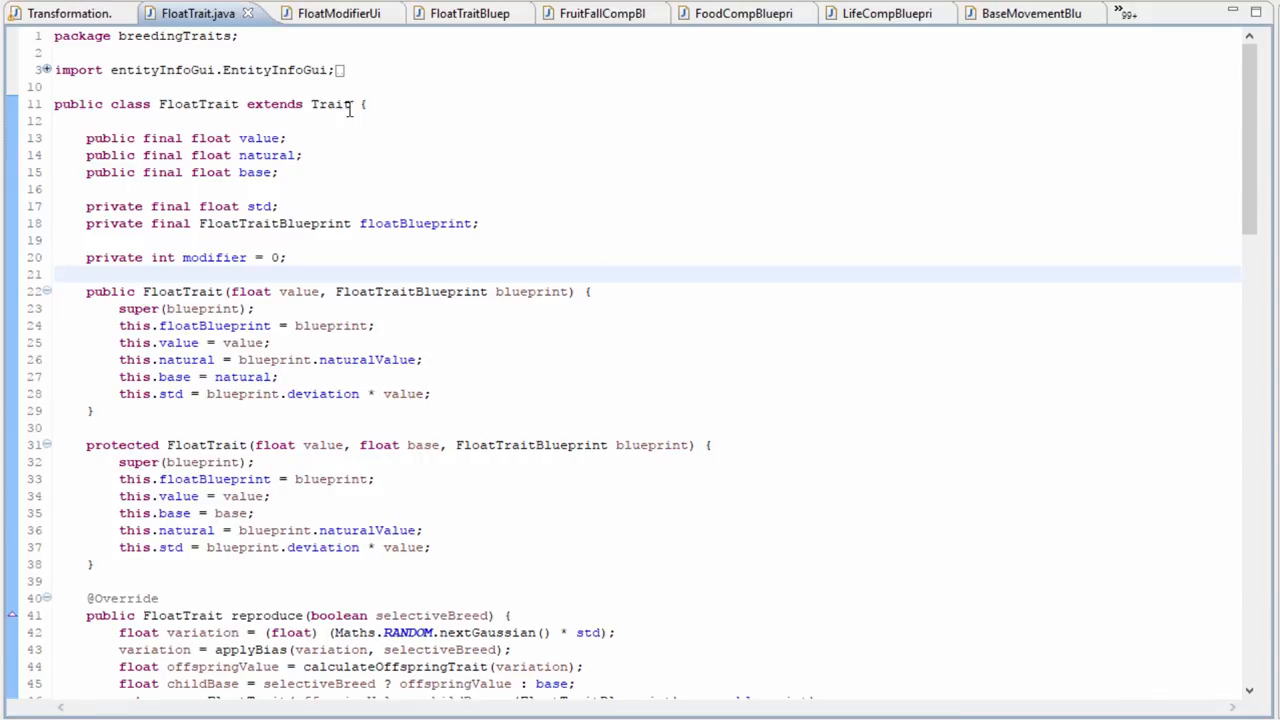
pyautogui.moveTo(884, 212)
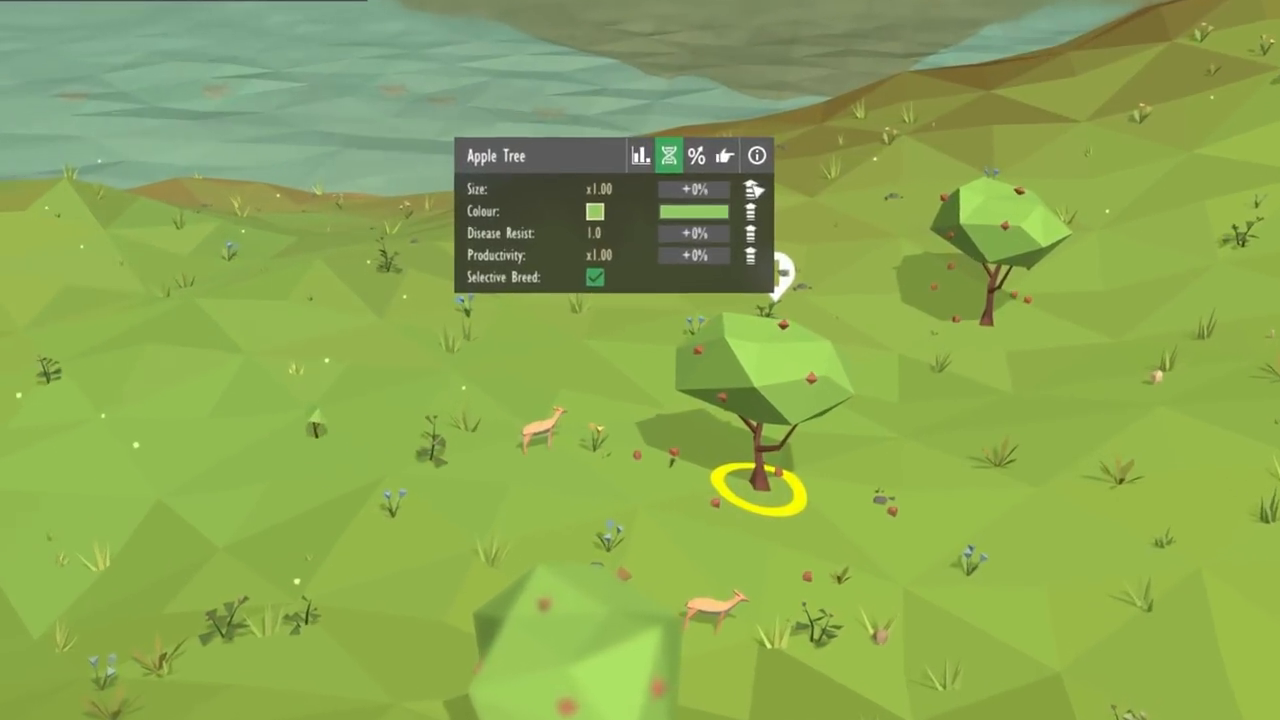
# Step: Check the modification cost for the apple tree's size trait, then its productivity trait
pyautogui.click(692, 188)
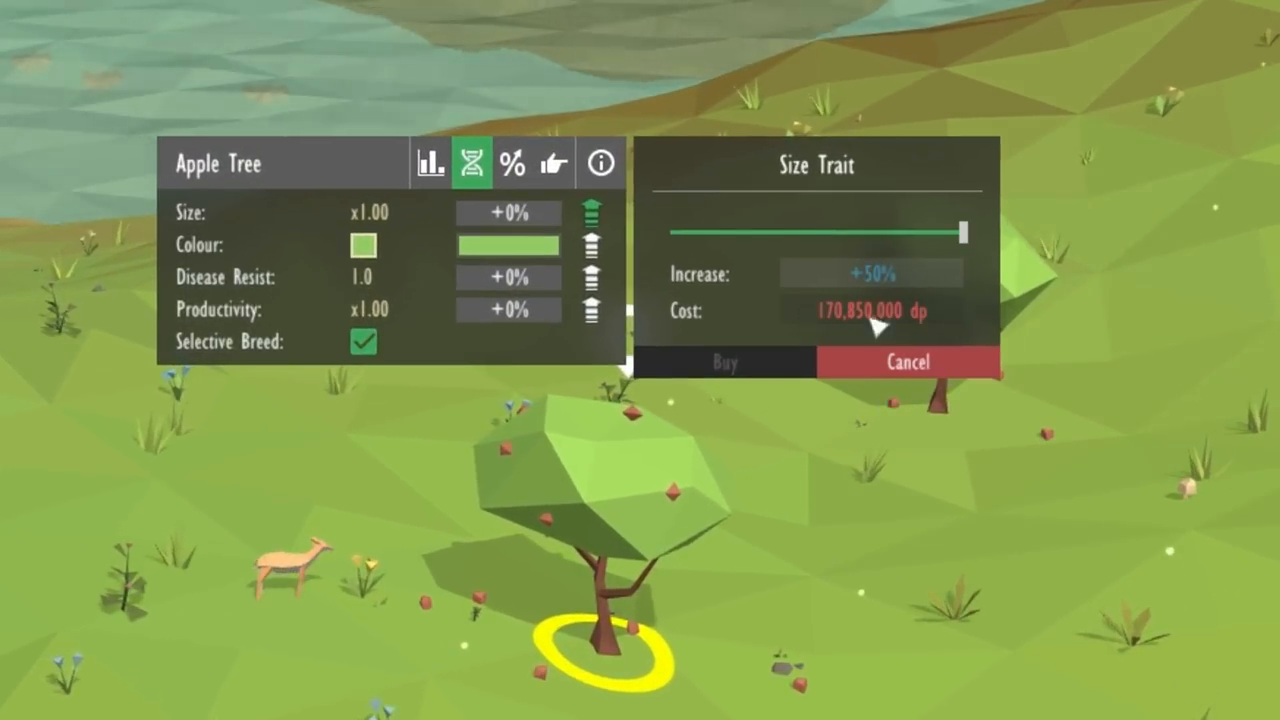
pyautogui.click(592, 308)
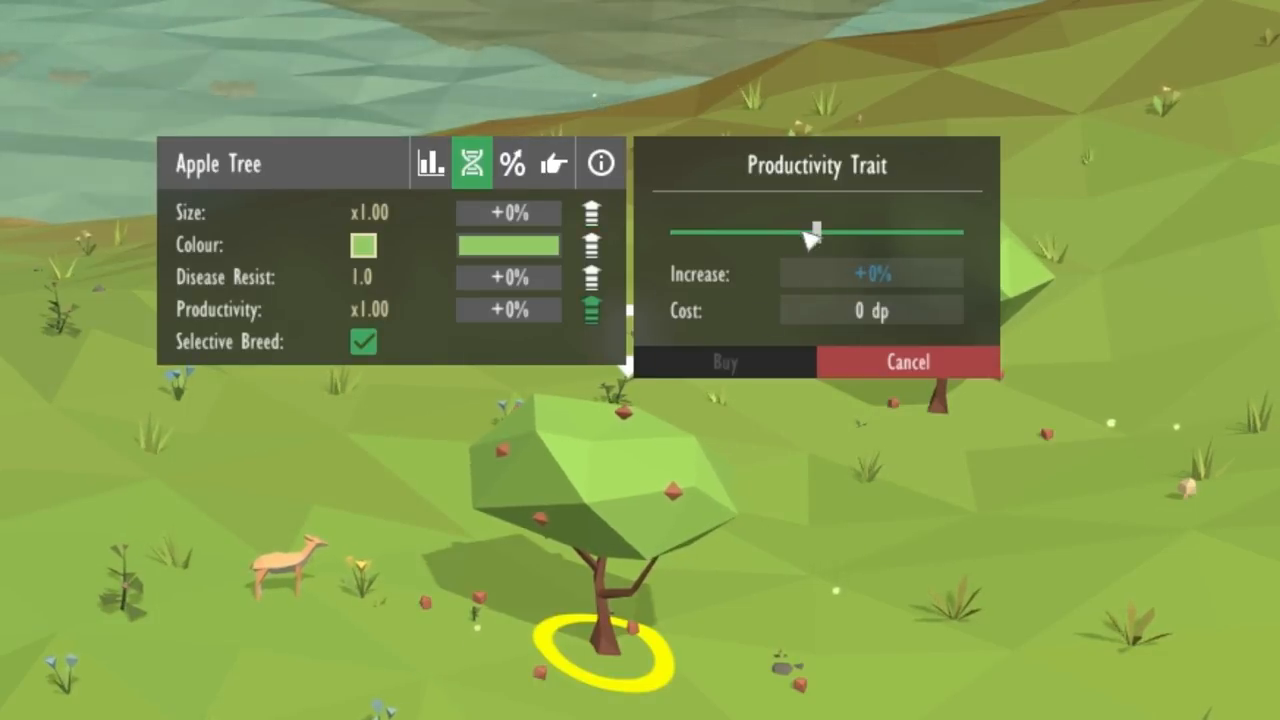